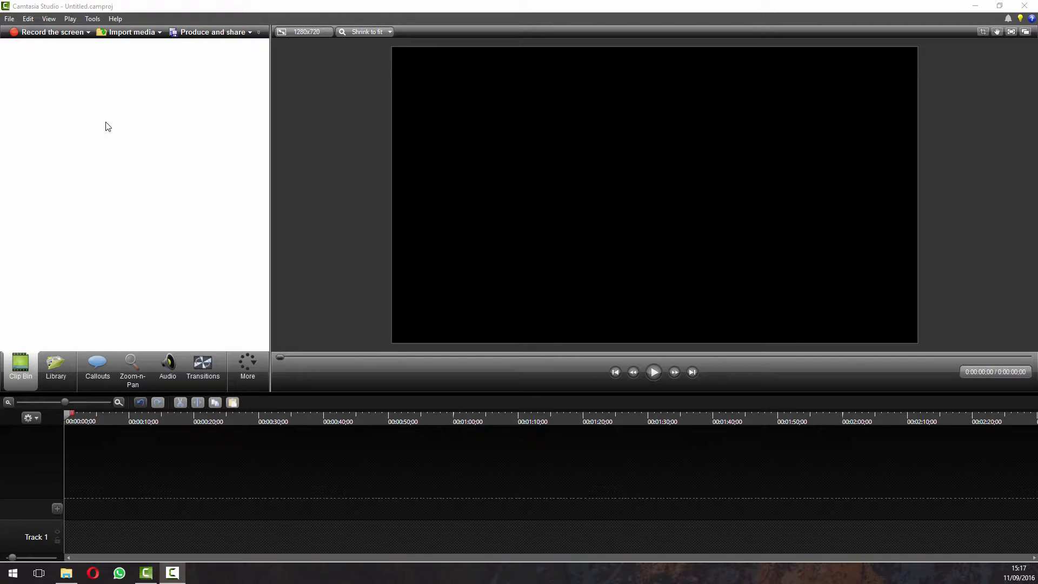
pyautogui.moveTo(185, 71)
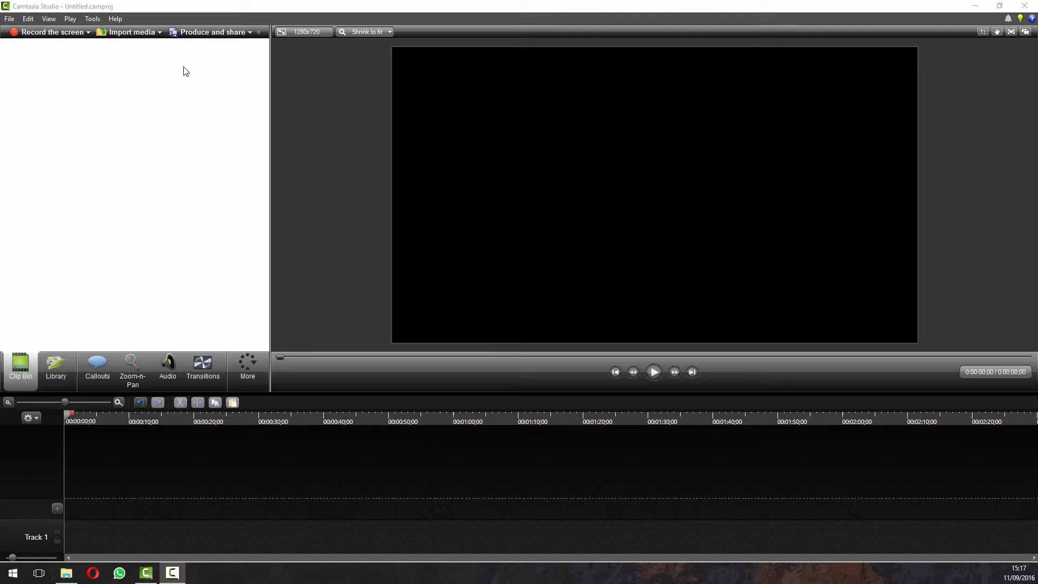
# Import Intro with Sound.mp4 and drag it from the Clip Bin onto Track 1.
pyautogui.click(130, 32)
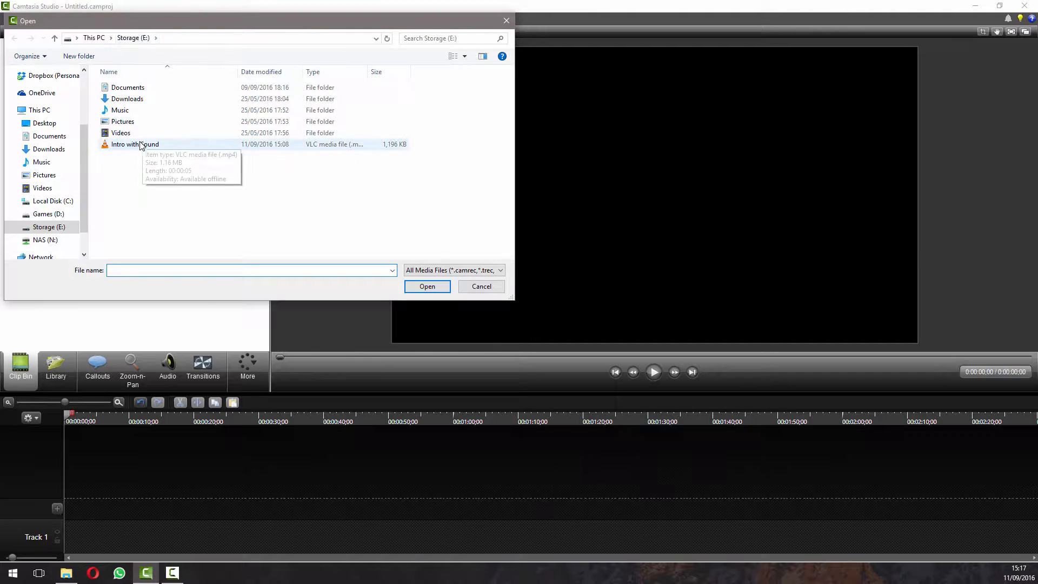
pyautogui.click(427, 286)
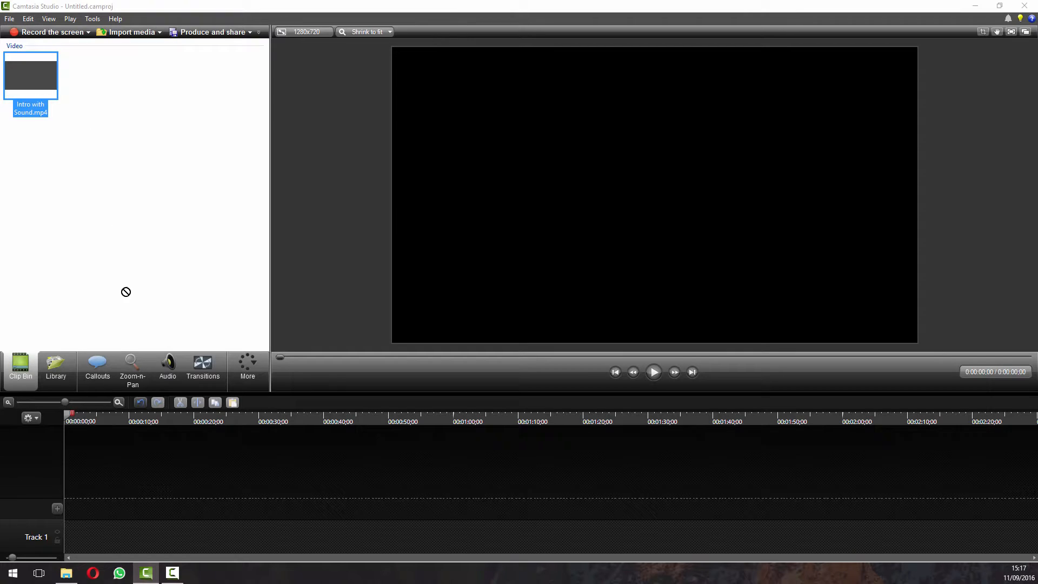
pyautogui.moveTo(30, 75); pyautogui.dragTo(83, 537)
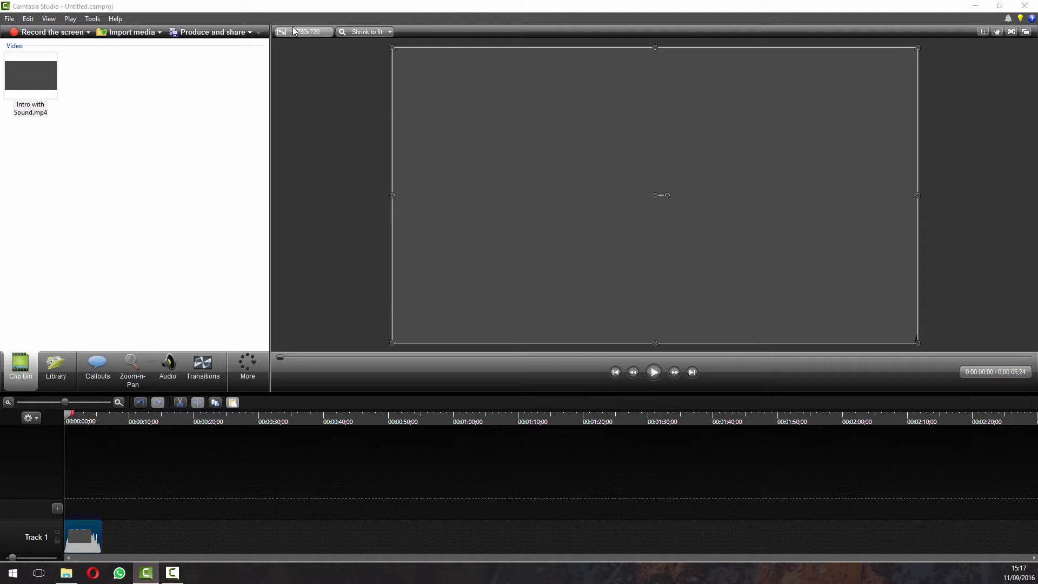
# Set the project to Maximum 1080p HD (1920x1080) and stretch the intro clip to fill the canvas.
pyautogui.click(303, 31)
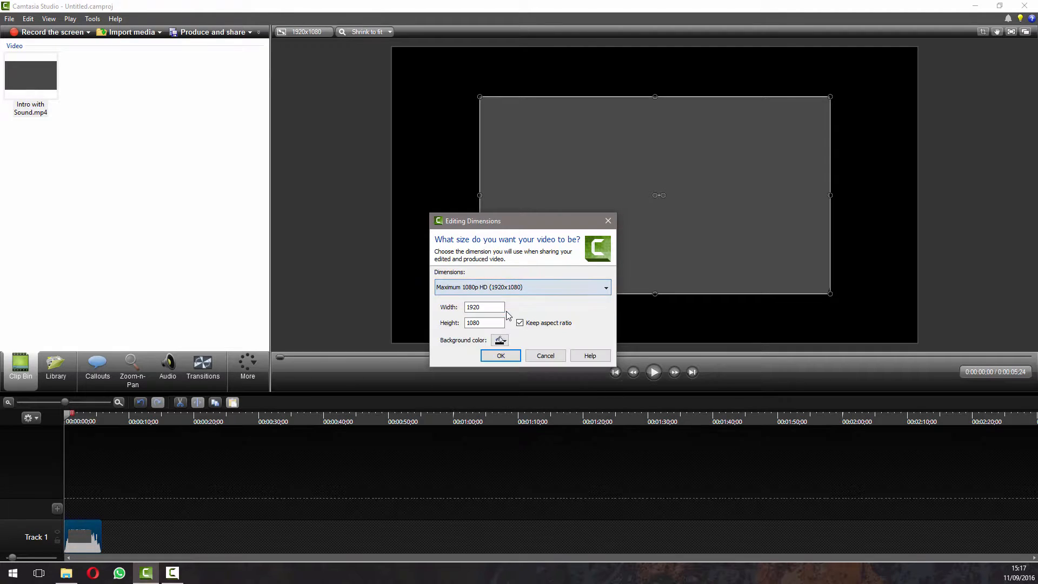
pyautogui.click(499, 355)
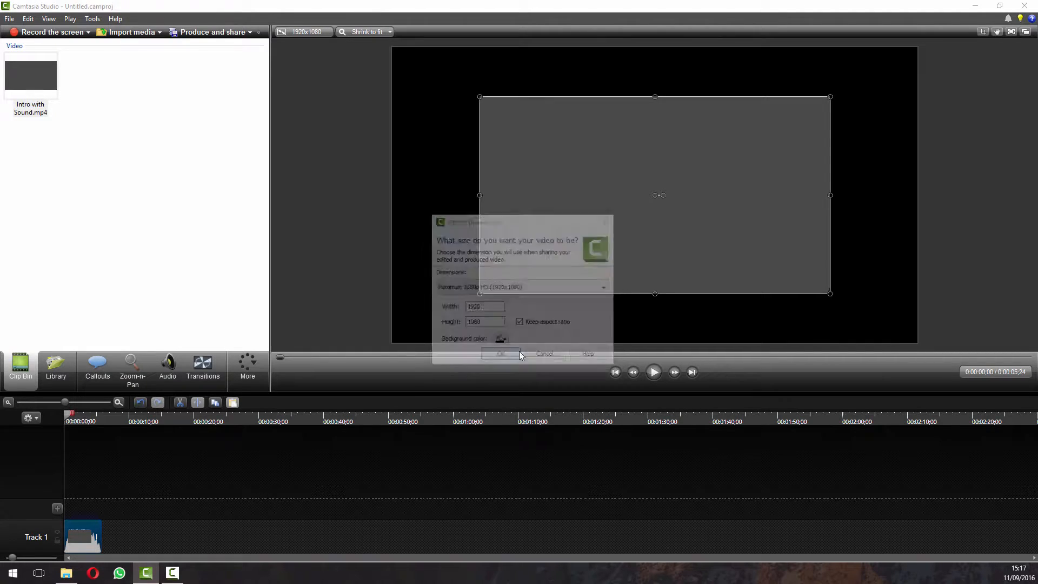
pyautogui.click(500, 353)
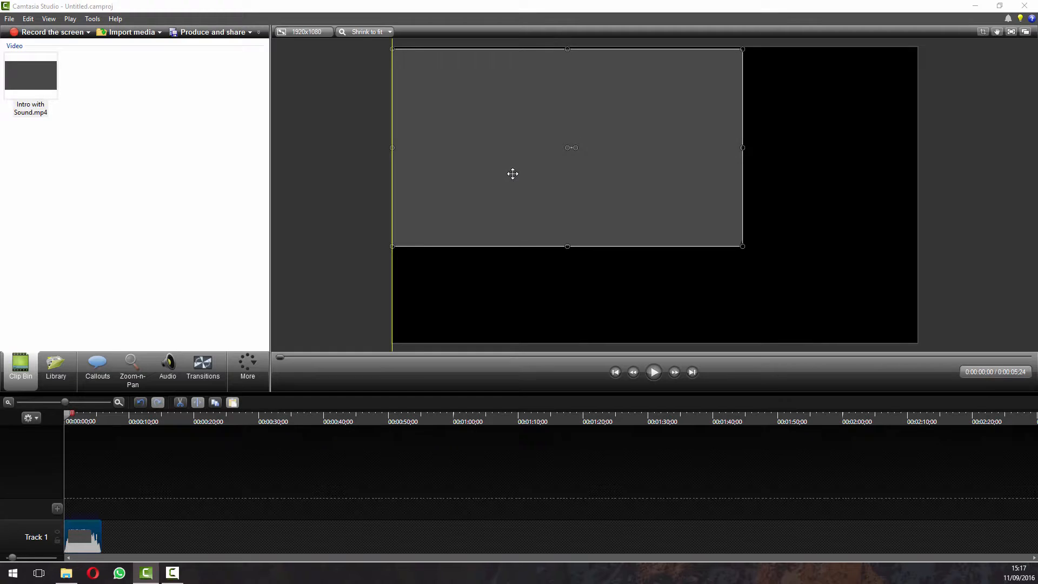
pyautogui.moveTo(741, 246); pyautogui.dragTo(900, 333)
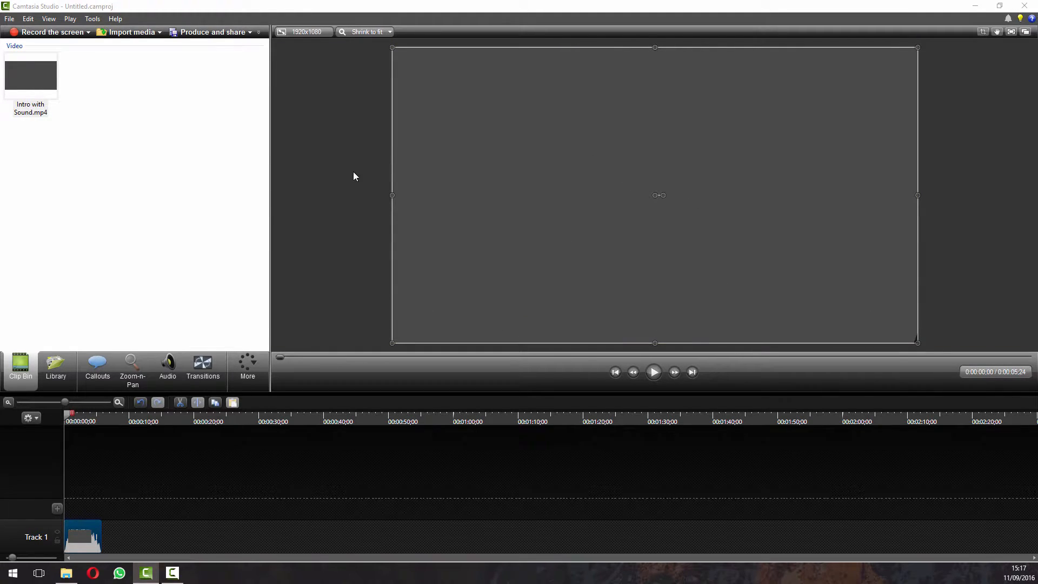
pyautogui.moveTo(194, 95)
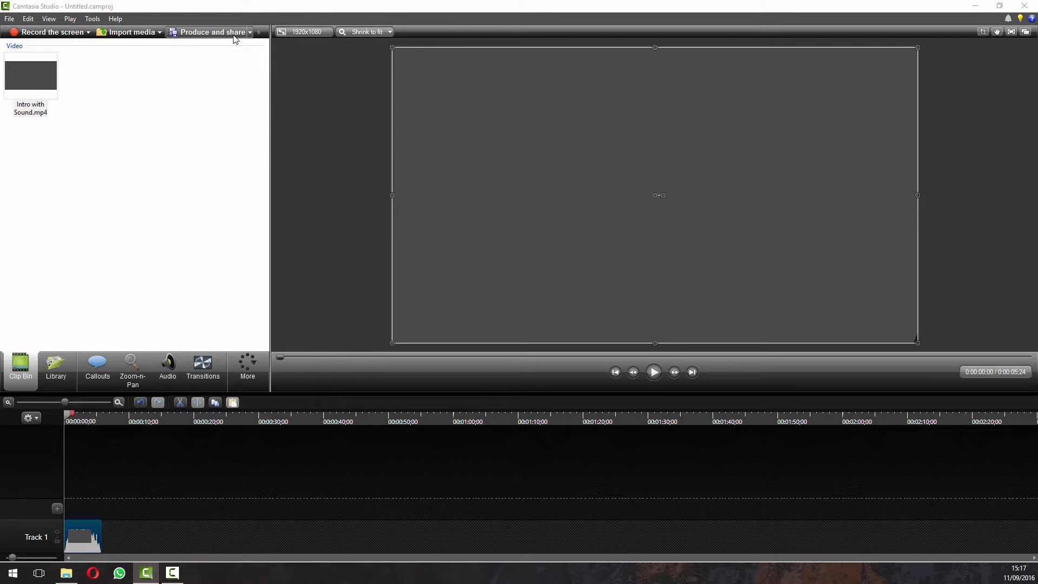
# Create a new production preset named 'YouTube' using MP4 - Smart Player (Flash / HTML5) format.
pyautogui.click(210, 32)
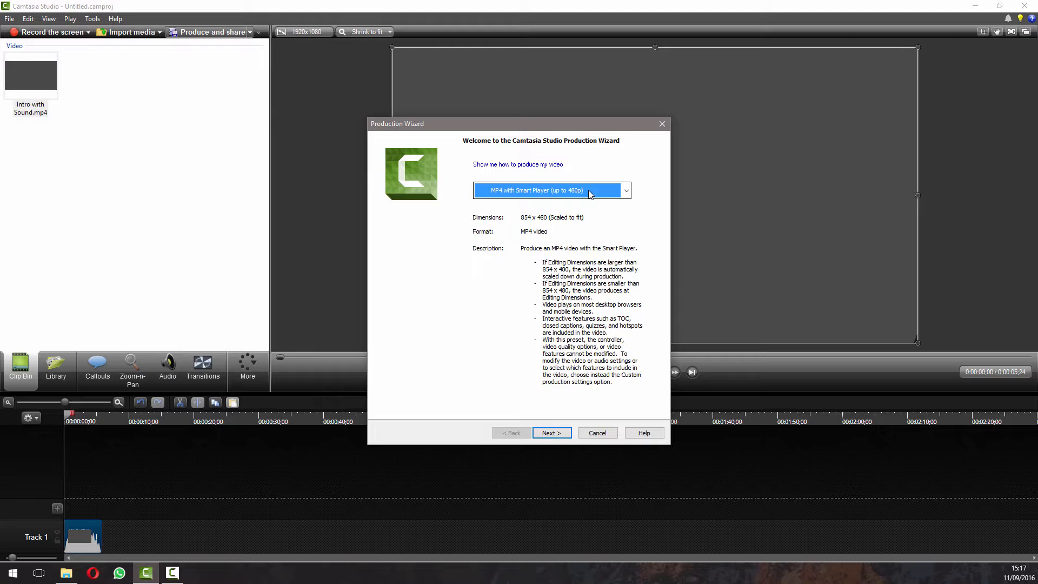
pyautogui.click(624, 190)
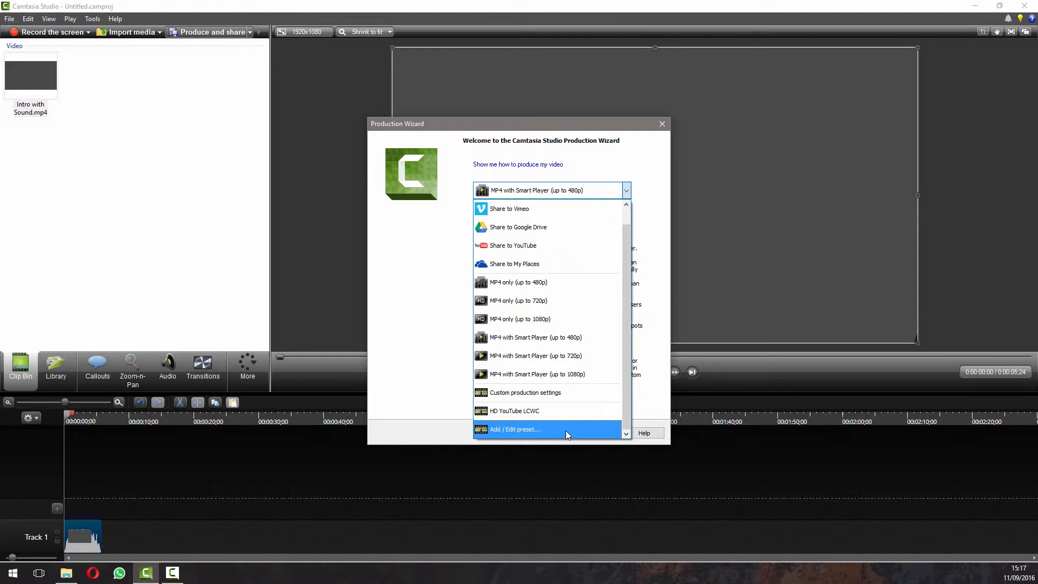
pyautogui.click(516, 429)
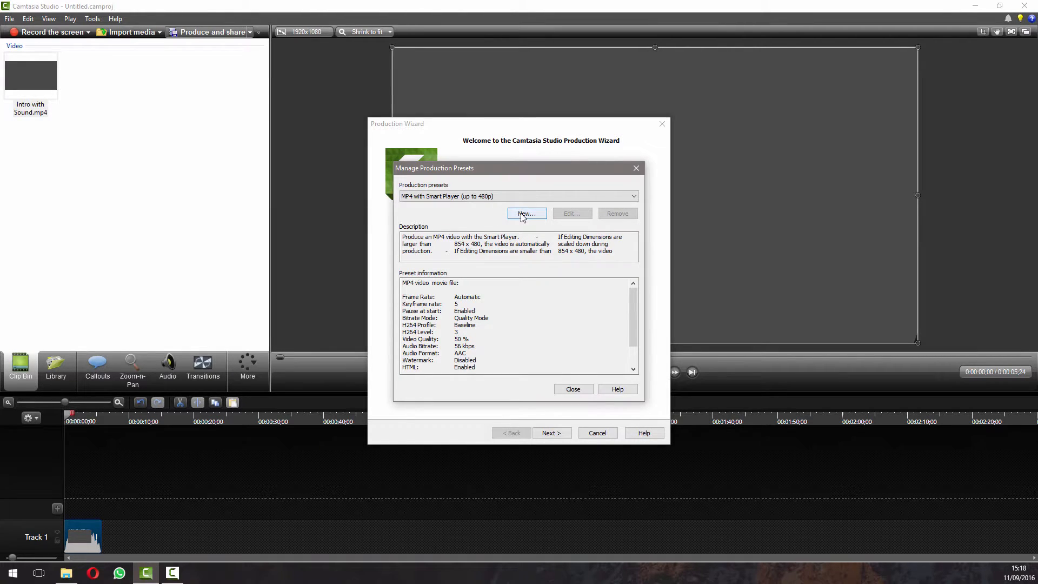
pyautogui.click(526, 213)
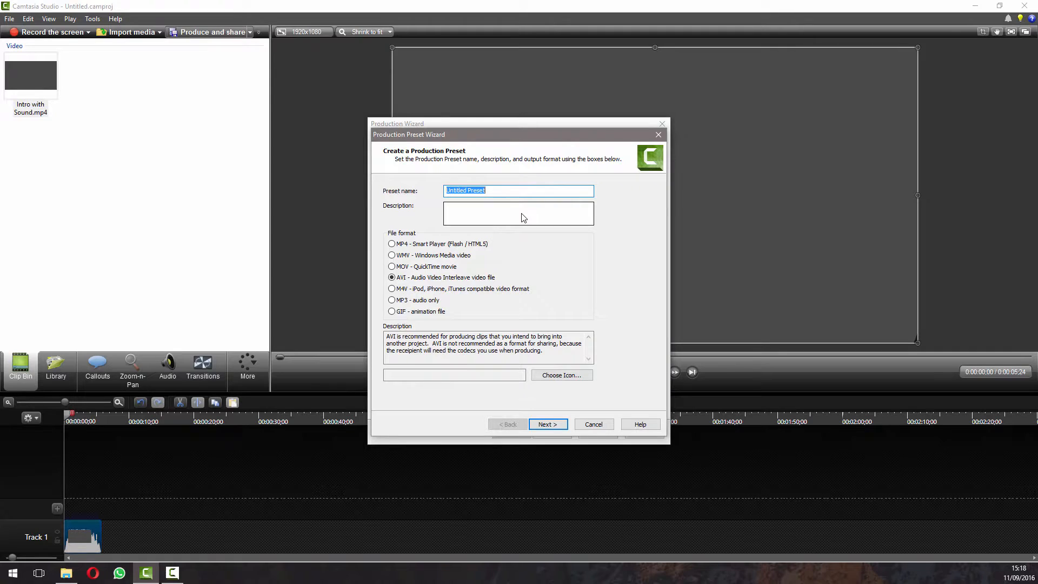
pyautogui.write('YouTube')
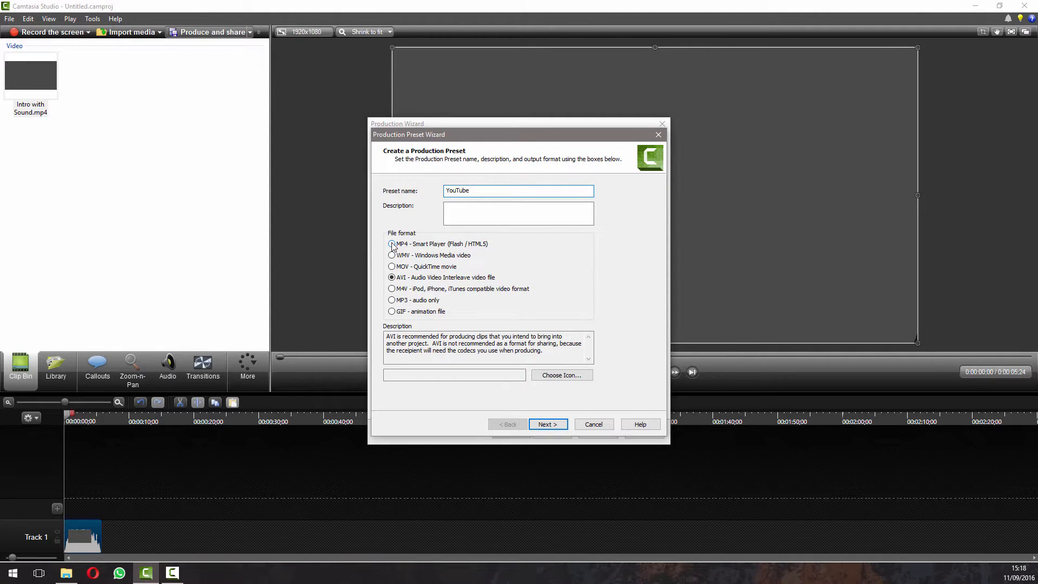
pyautogui.click(392, 244)
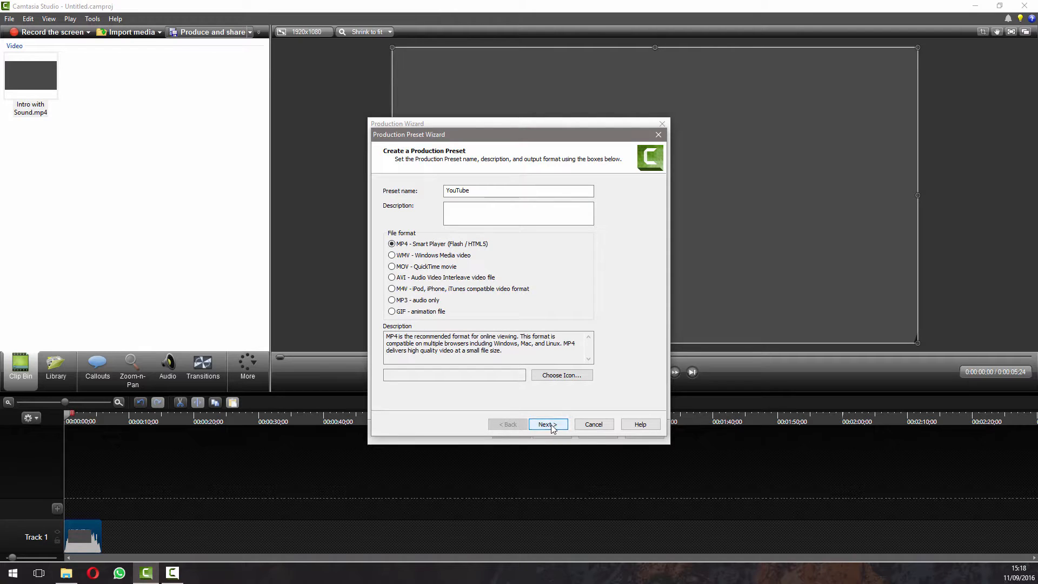
pyautogui.click(547, 424)
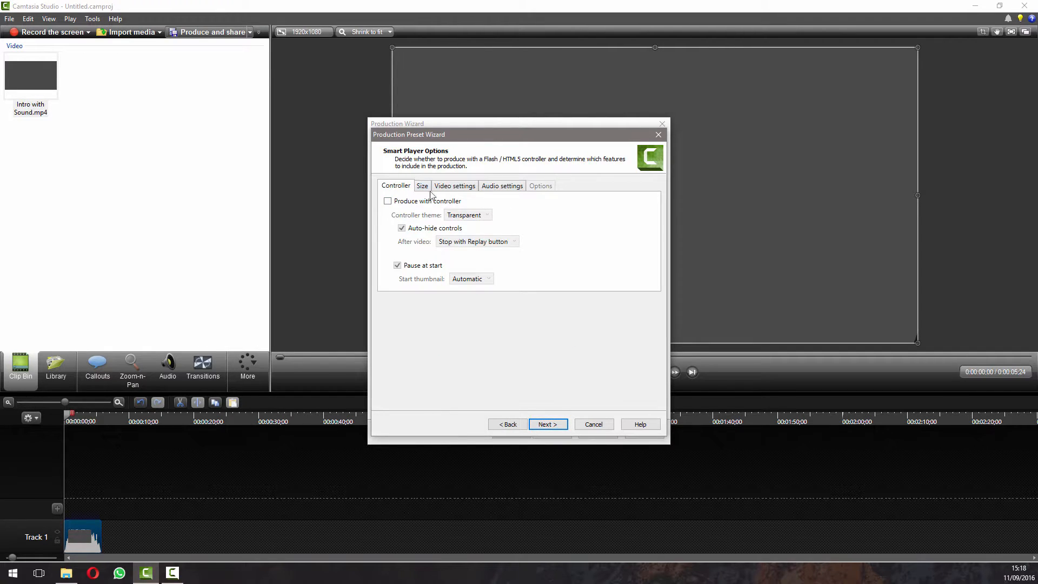
# Turn off the player controller and set video encoding to Quality mode at 75%.
pyautogui.click(387, 201)
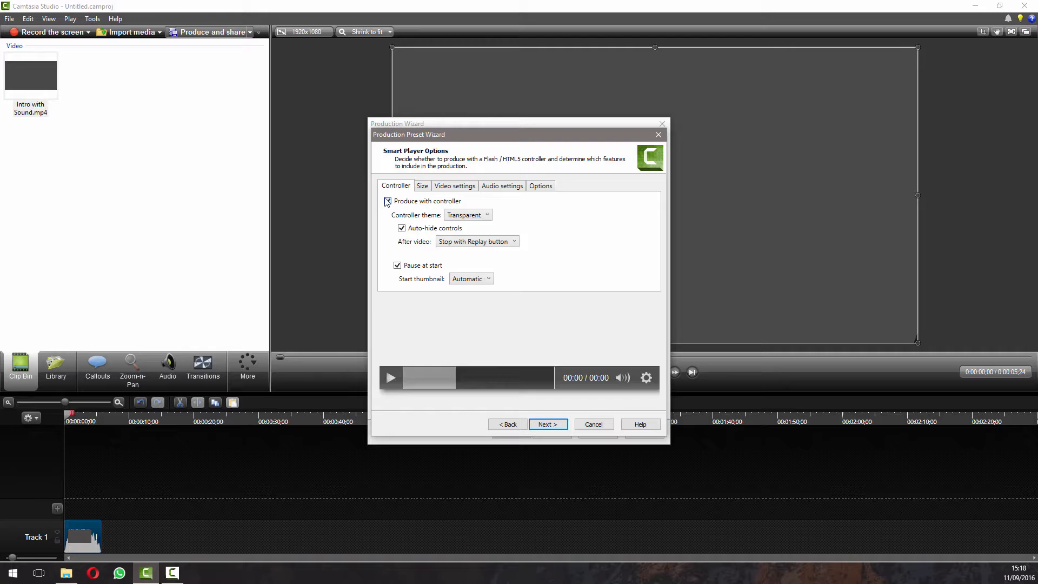
pyautogui.click(422, 186)
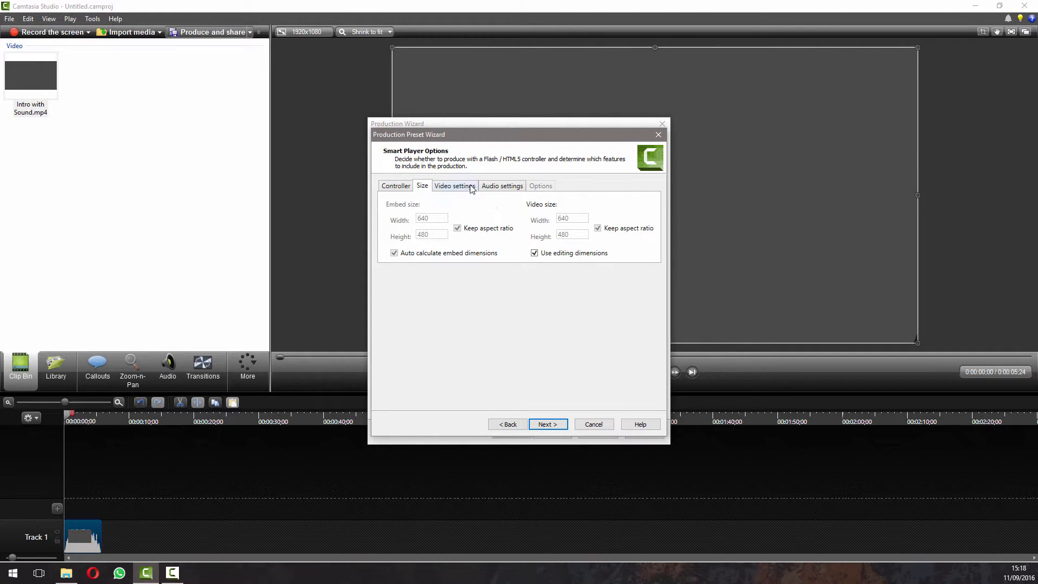
pyautogui.click(454, 186)
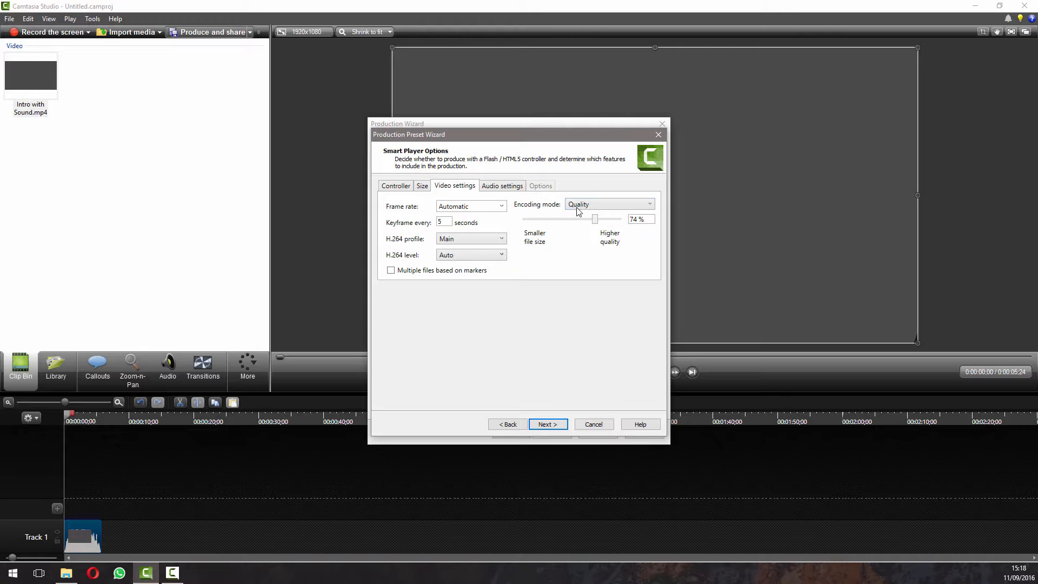
pyautogui.click(607, 204)
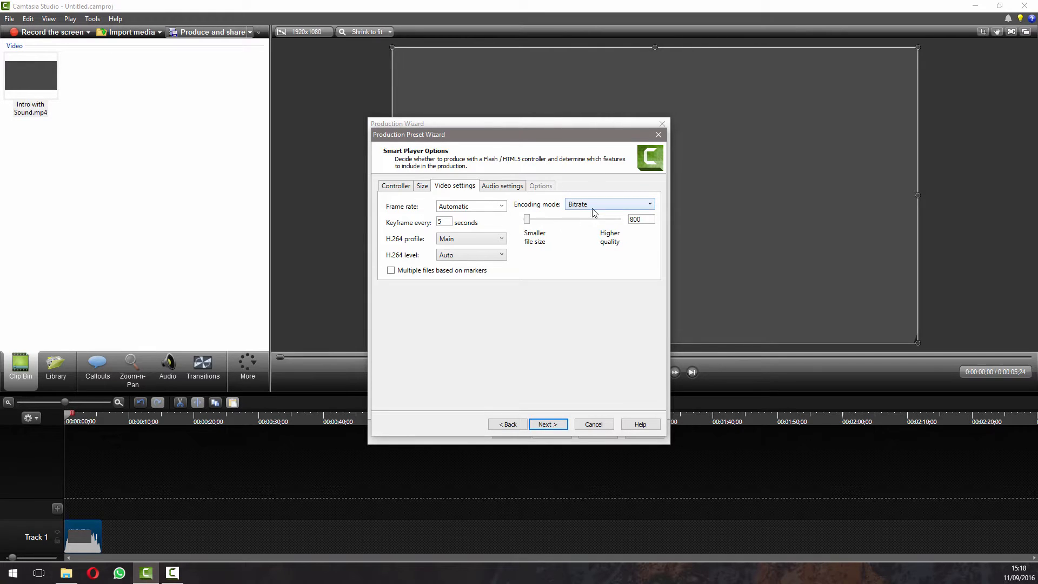
pyautogui.click(606, 203)
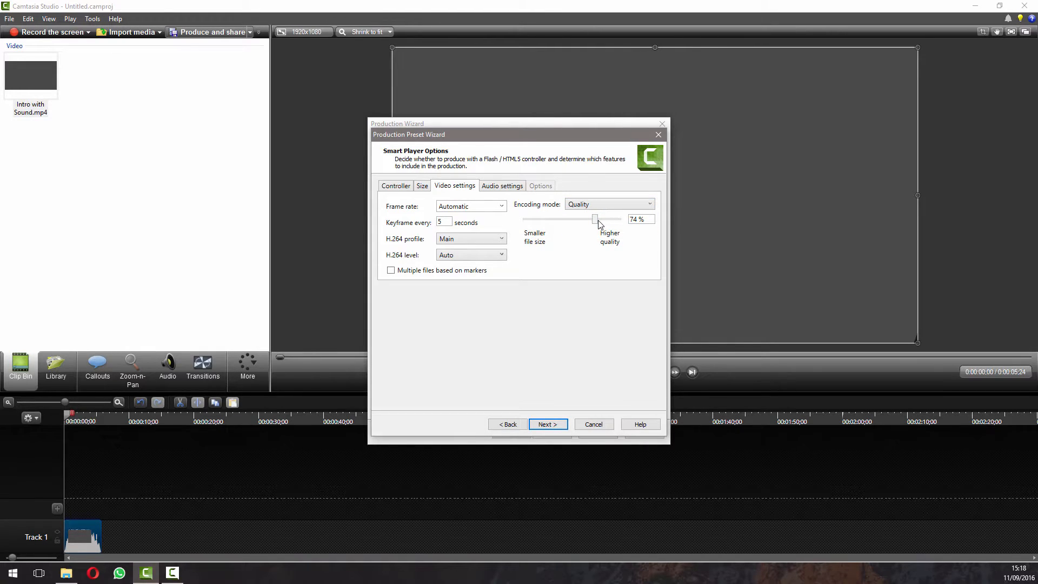
pyautogui.moveTo(593, 219); pyautogui.dragTo(620, 219)
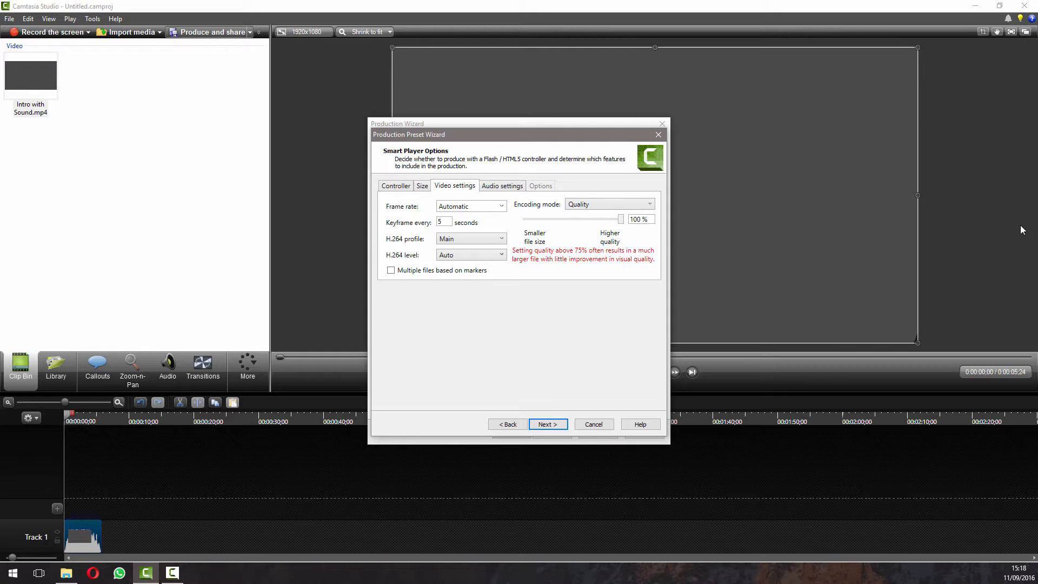
pyautogui.moveTo(599, 289)
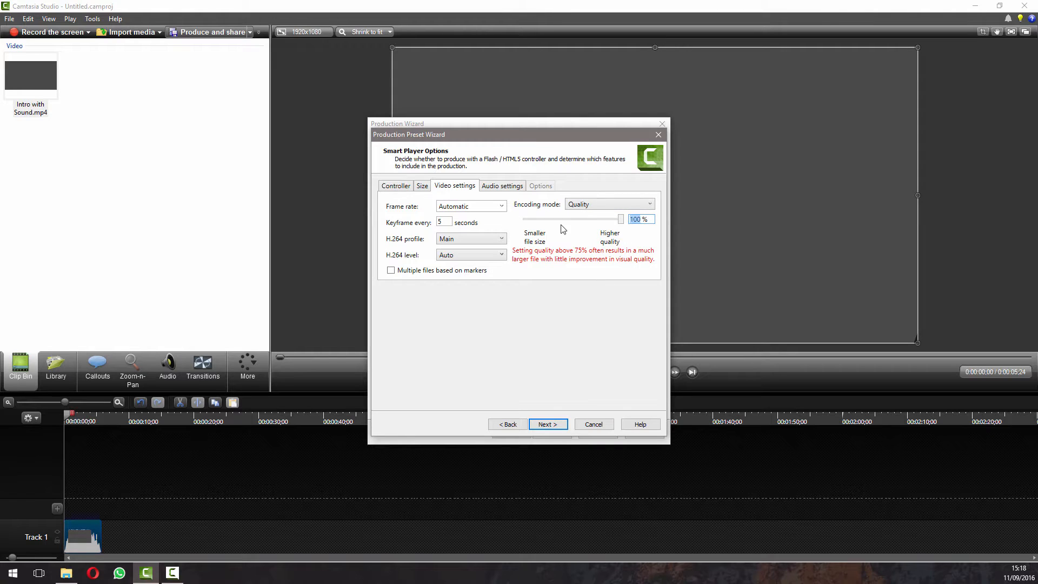
pyautogui.moveTo(620, 219); pyautogui.dragTo(595, 219)
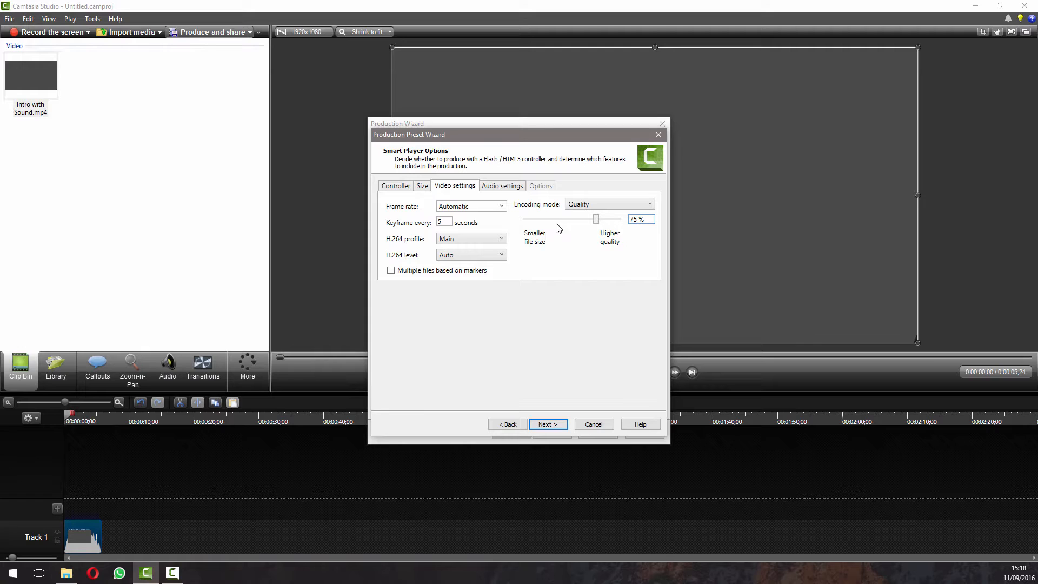
# Set the preset's audio bit rate to 1024 kbps, finish it, and close Manage Production Presets.
pyautogui.click(502, 186)
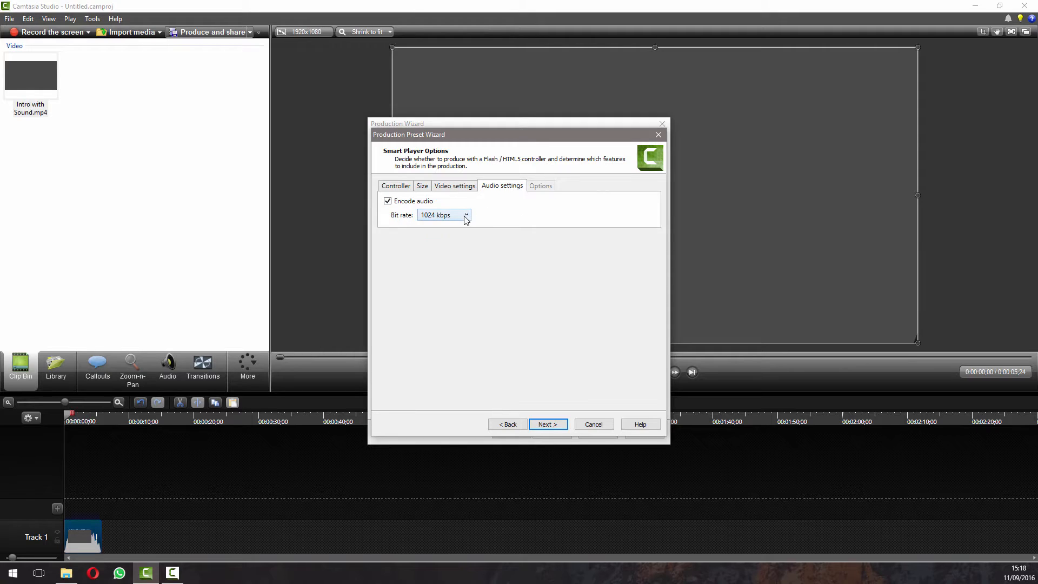
pyautogui.click(466, 215)
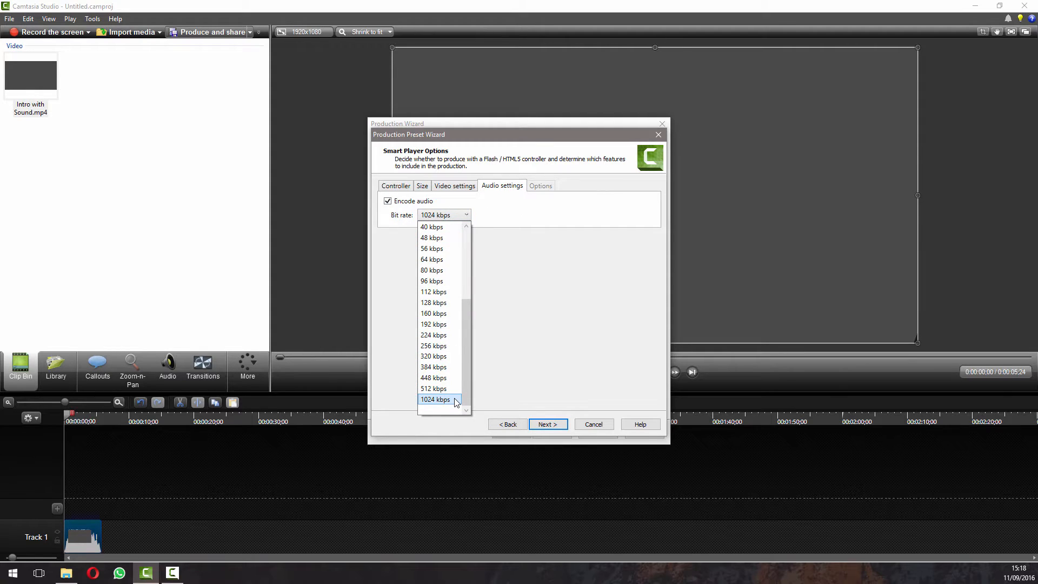
pyautogui.click(435, 399)
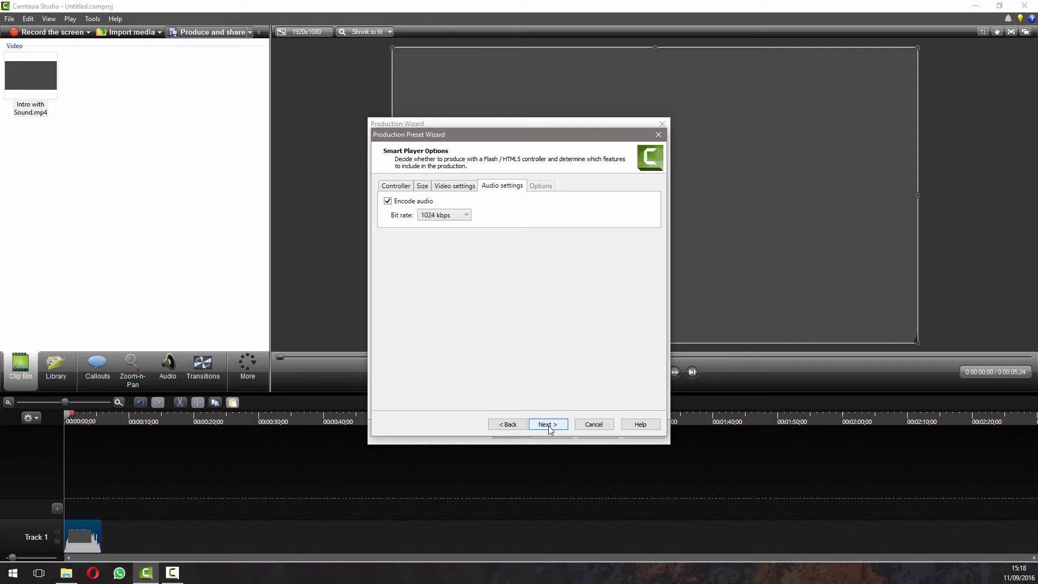
pyautogui.click(547, 424)
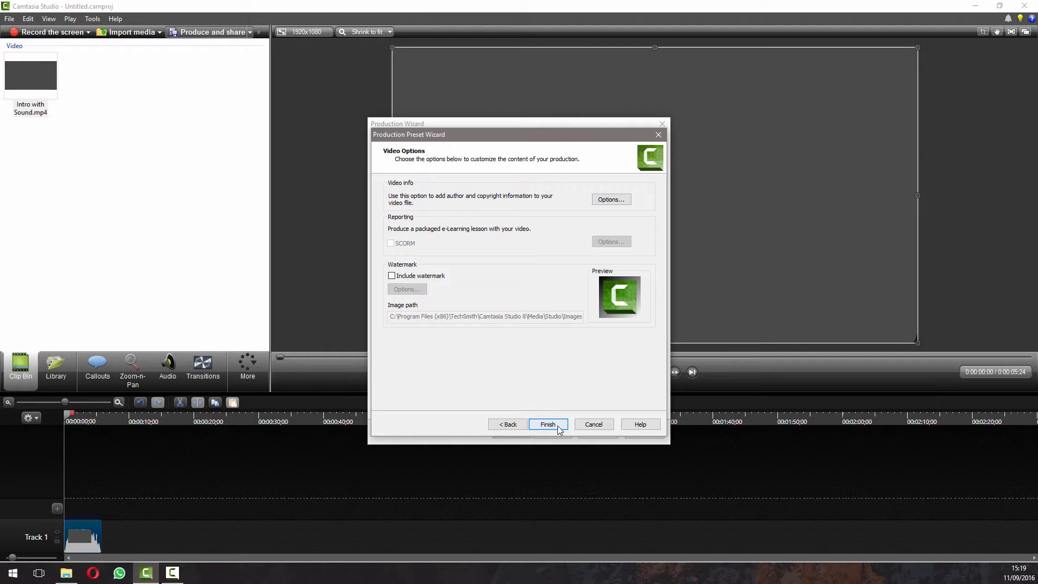
pyautogui.click(547, 423)
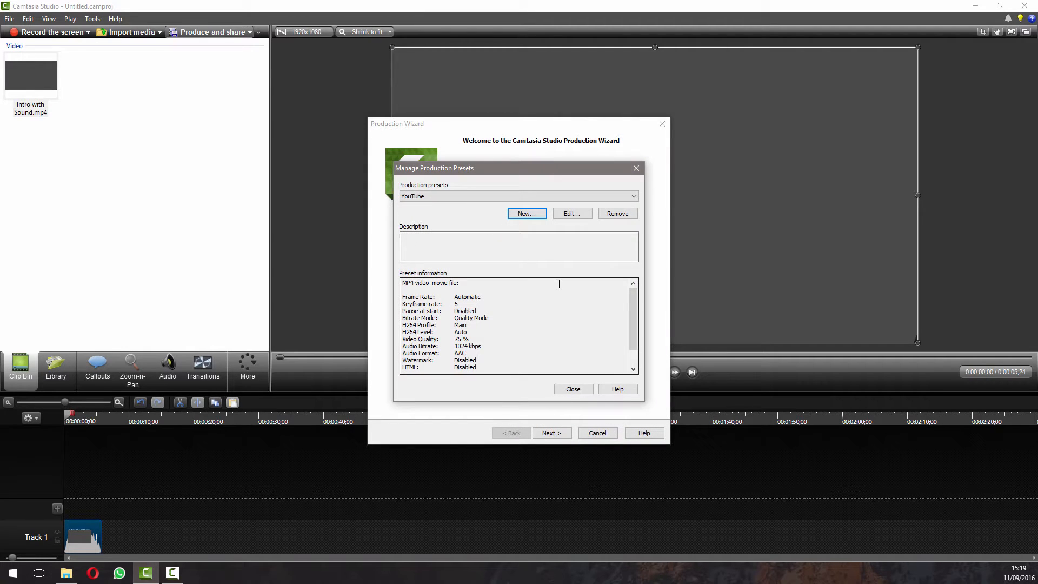
pyautogui.click(572, 390)
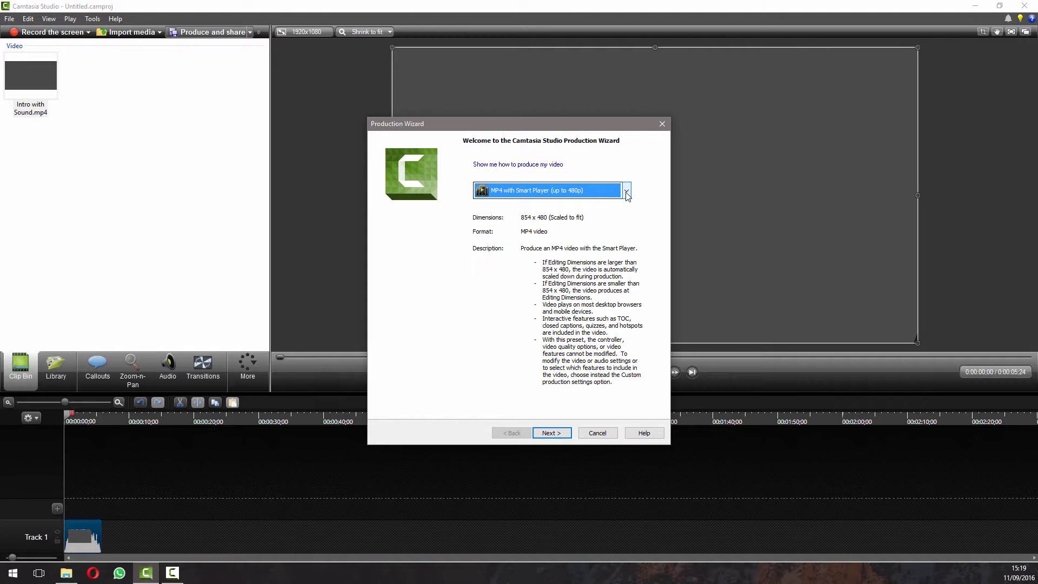
# Choose the YouTube preset, name the production 'YouTube', and finish producing.
pyautogui.click(626, 191)
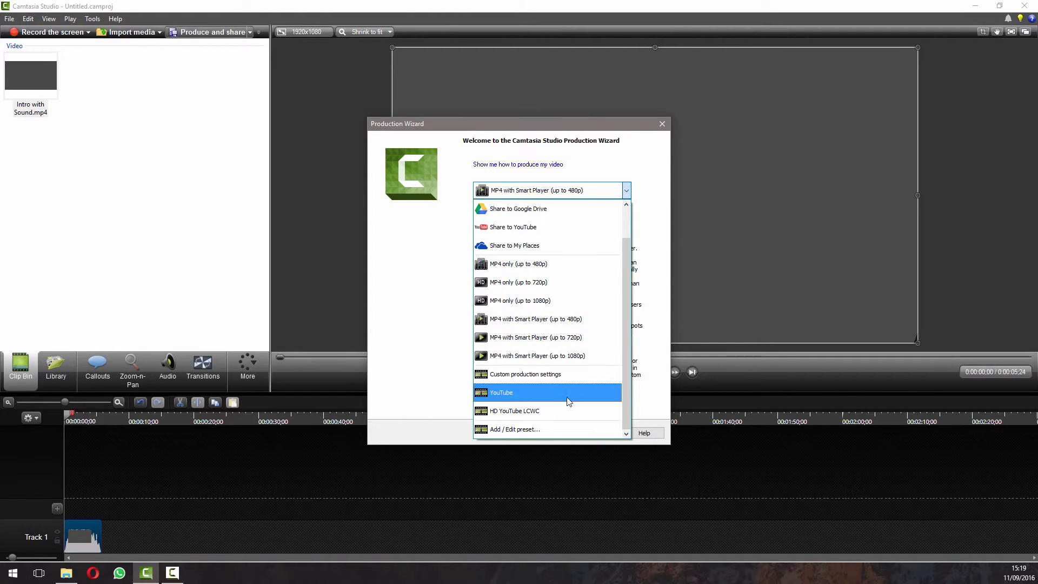
pyautogui.click(501, 391)
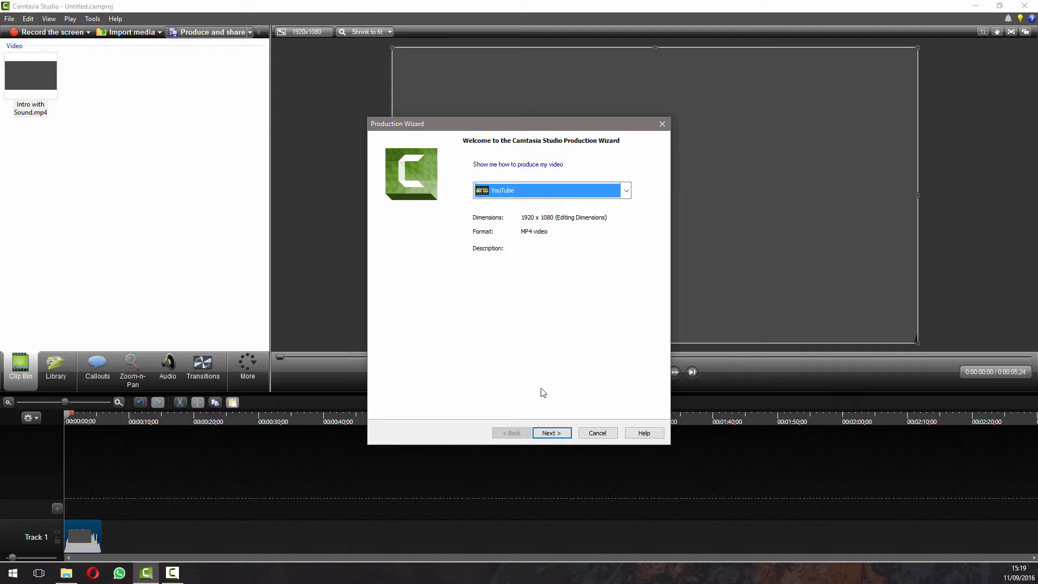
pyautogui.moveTo(551, 433)
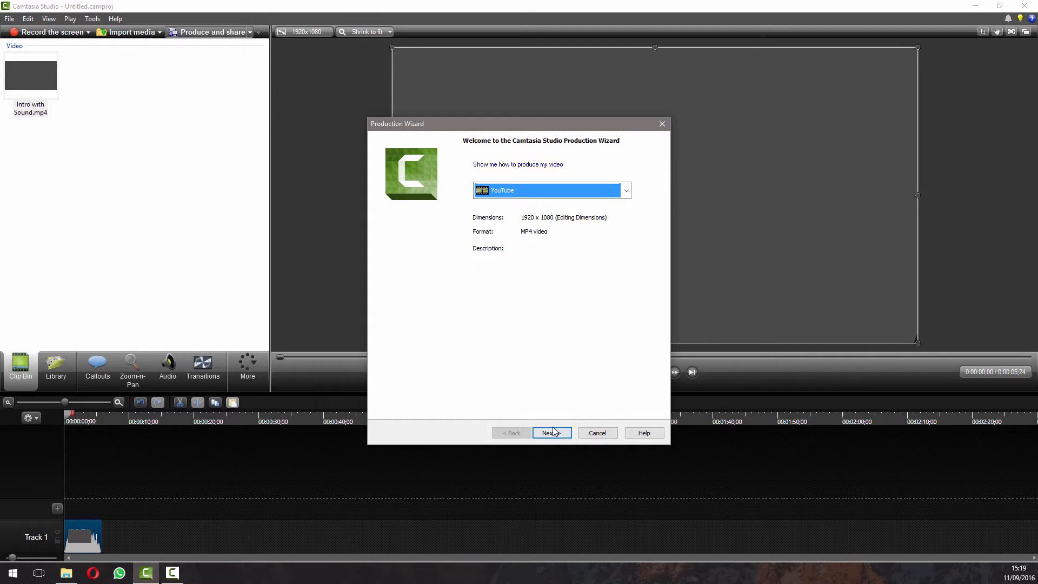
pyautogui.click(552, 432)
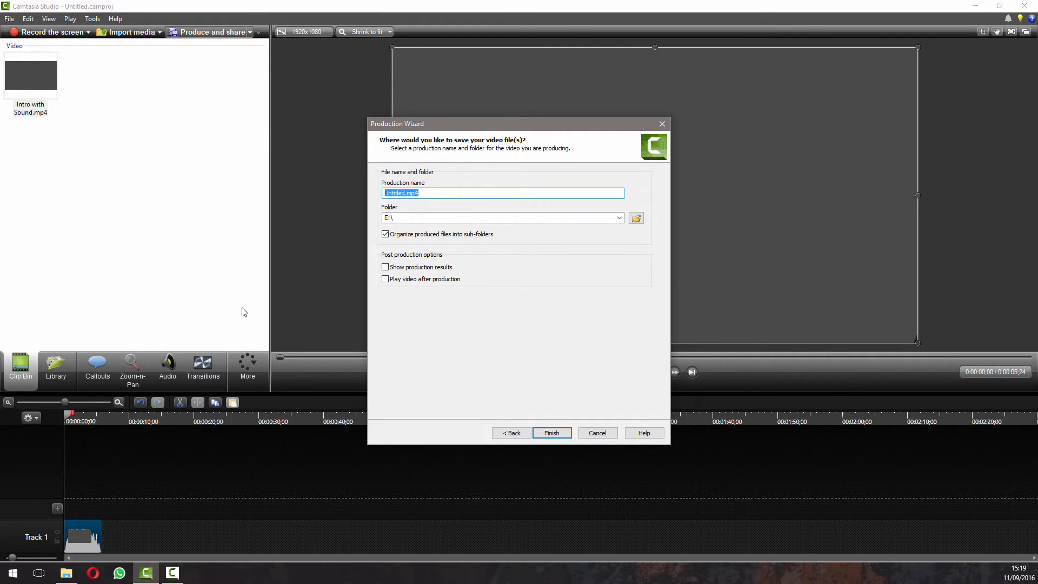
pyautogui.write('You')
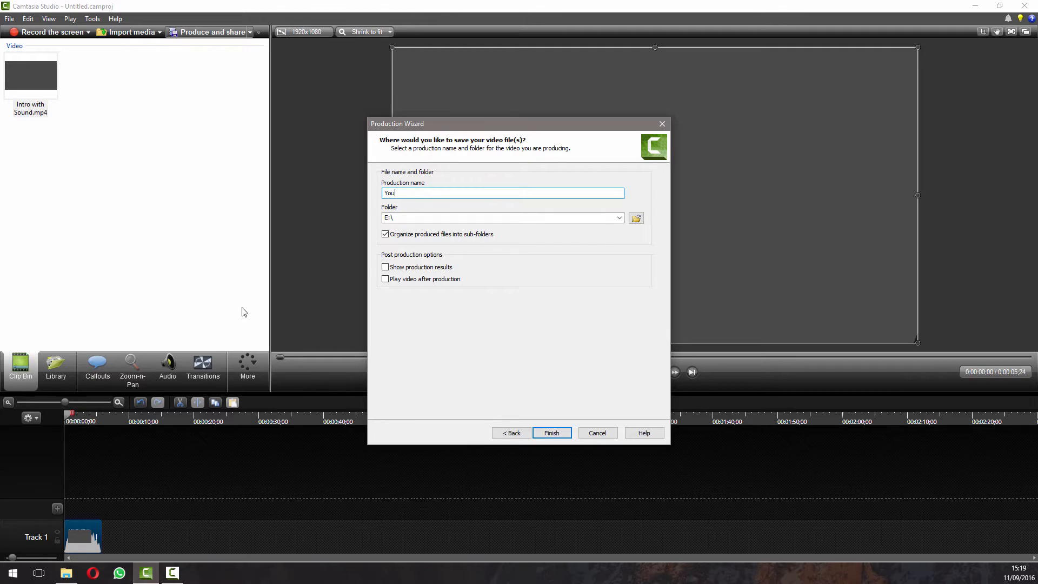
pyautogui.write('Tube')
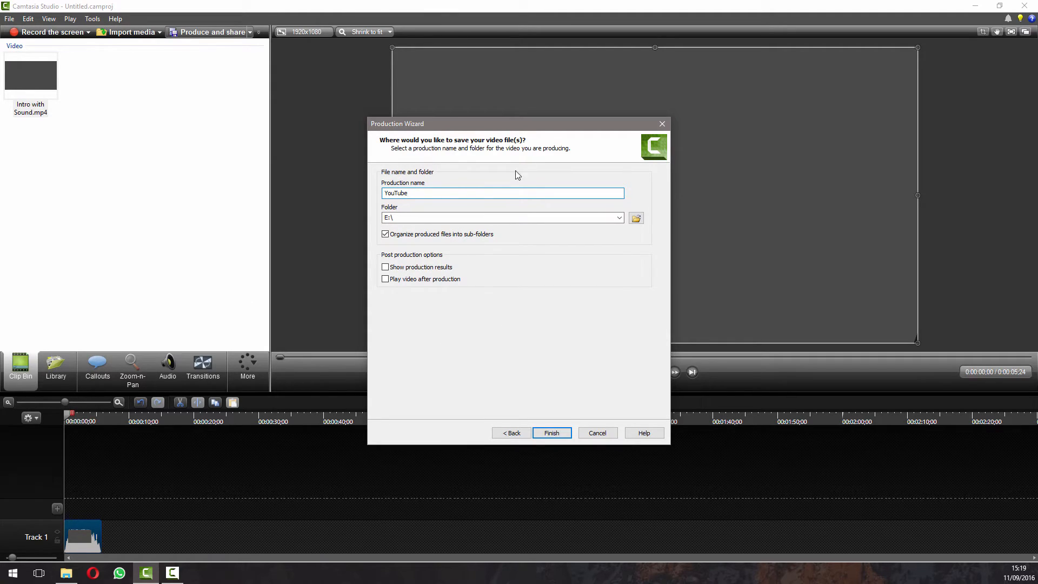
pyautogui.click(551, 433)
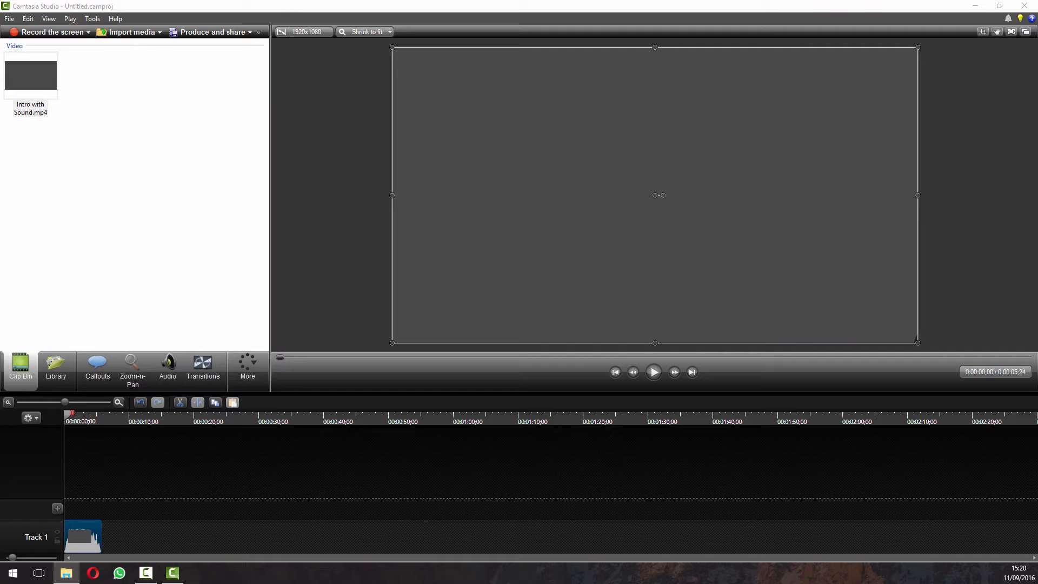
# Play the produced five-second intro MP4 in VLC media player.
pyautogui.click(197, 572)
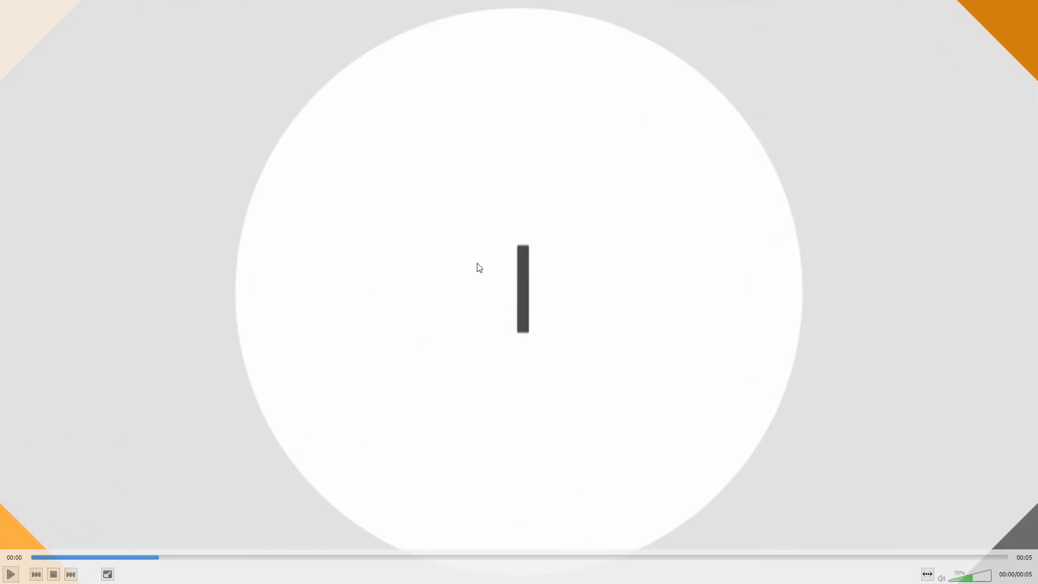
pyautogui.moveTo(91, 561)
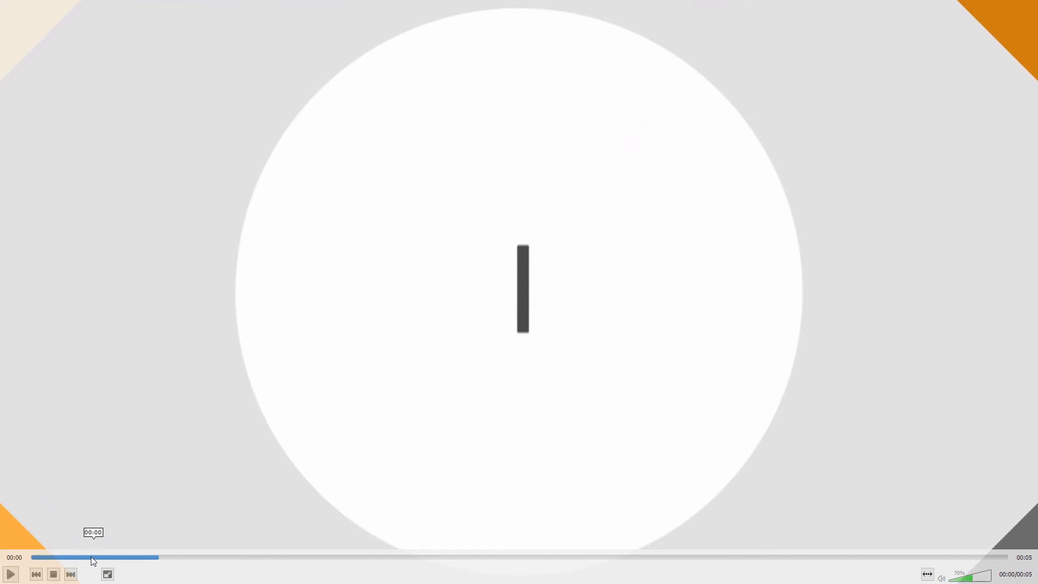